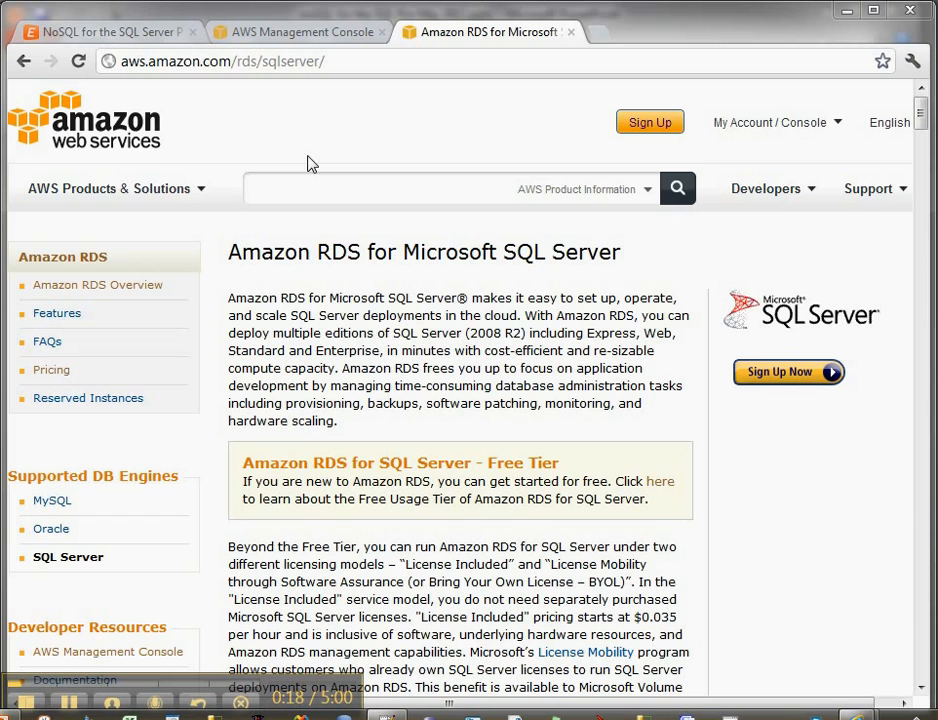
mouse_move(376, 200)
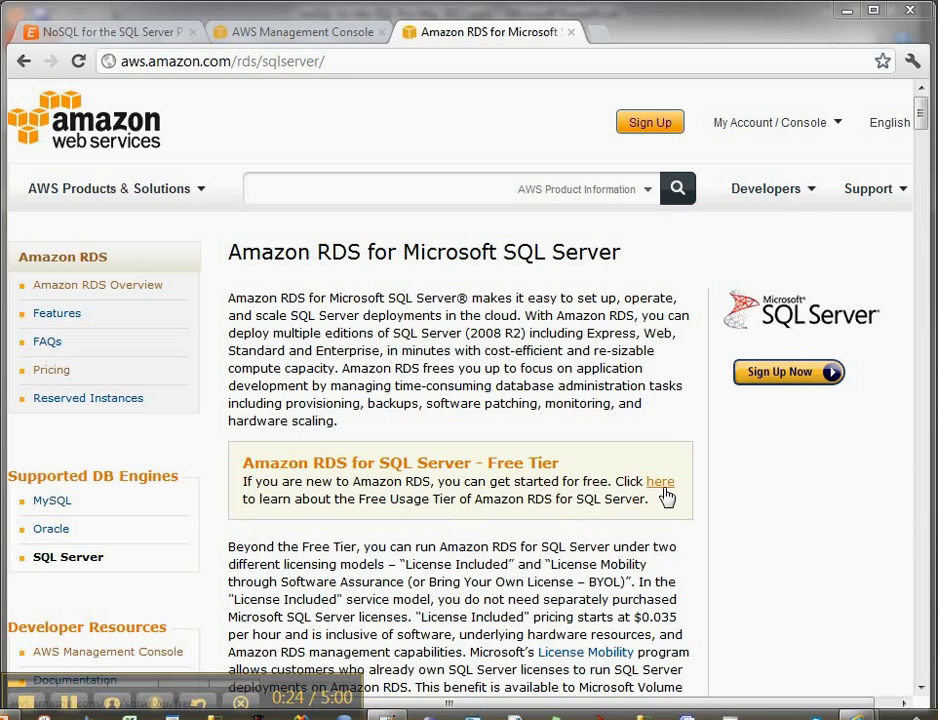
- Read through the free usage tier and Features overview of the RDS for SQL Server page
click(660, 480)
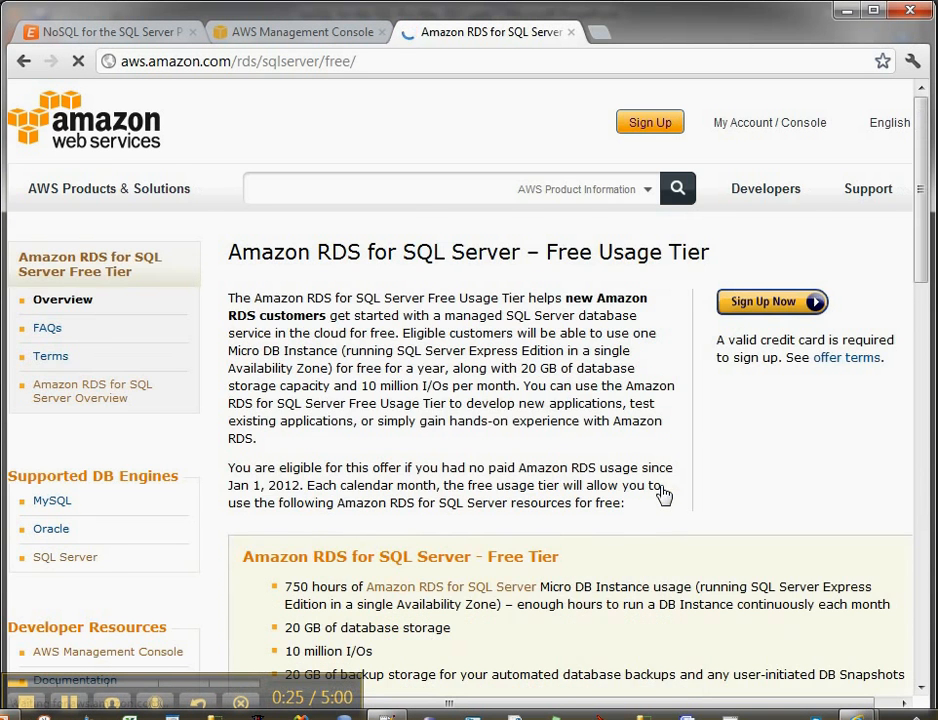
scroll(down, 3)
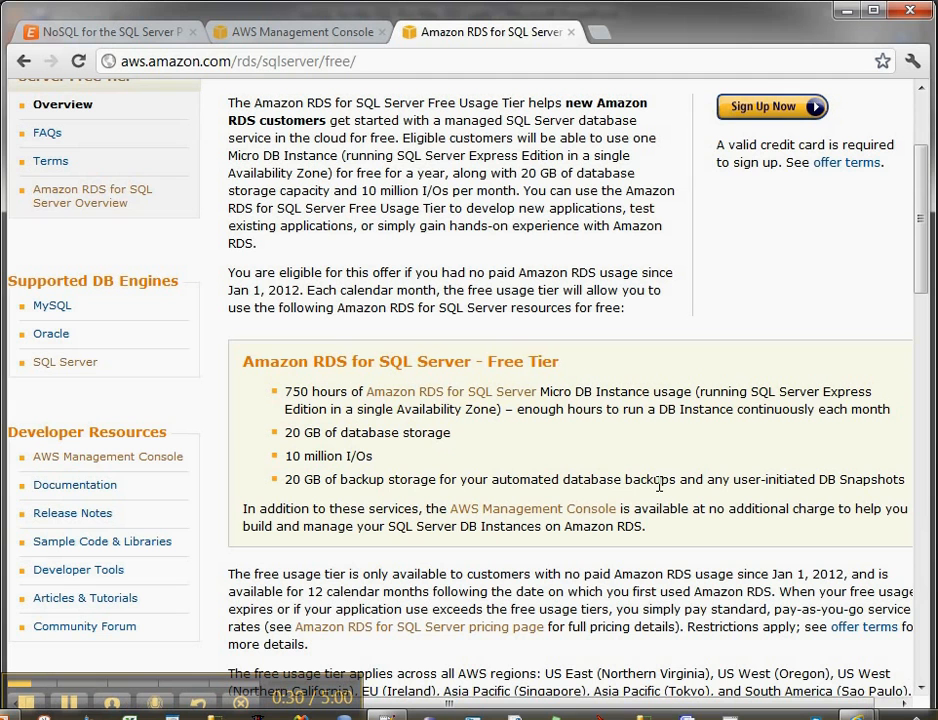
mouse_move(668, 452)
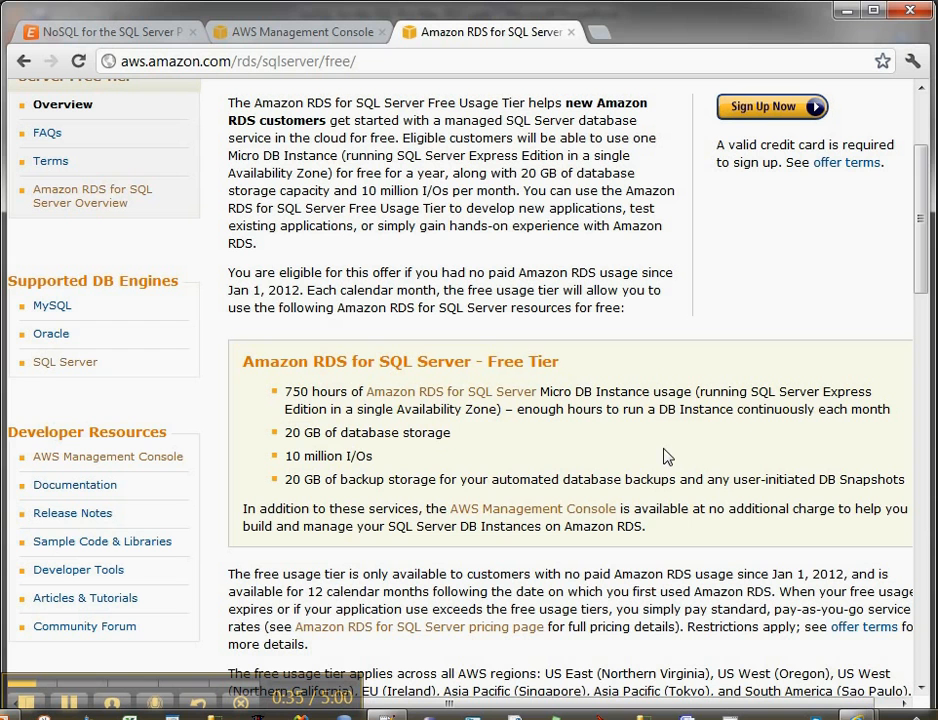
mouse_move(614, 428)
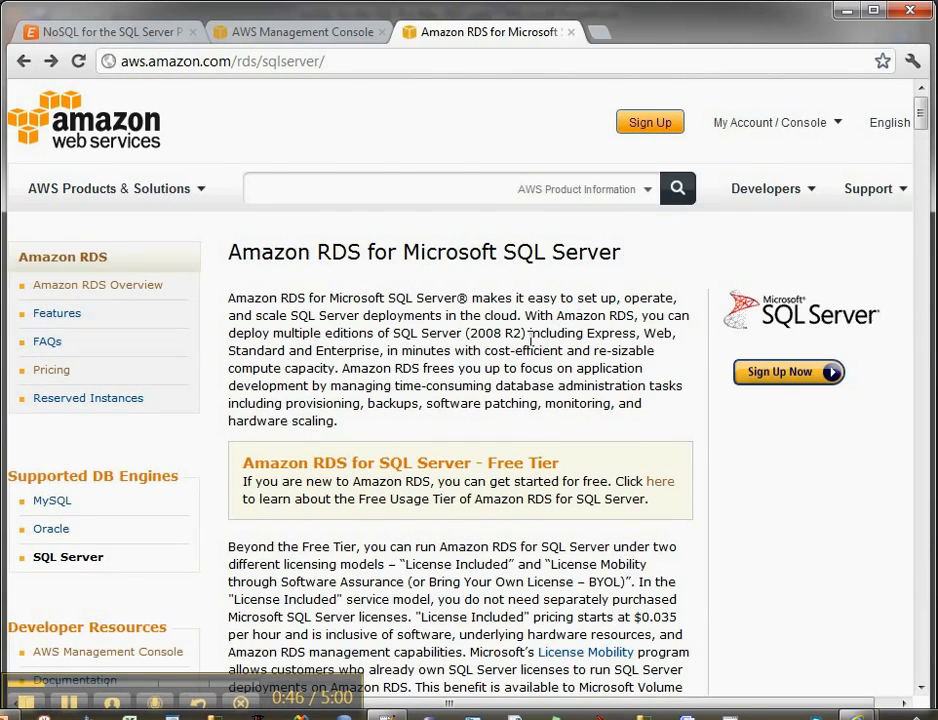
scroll(down, 3)
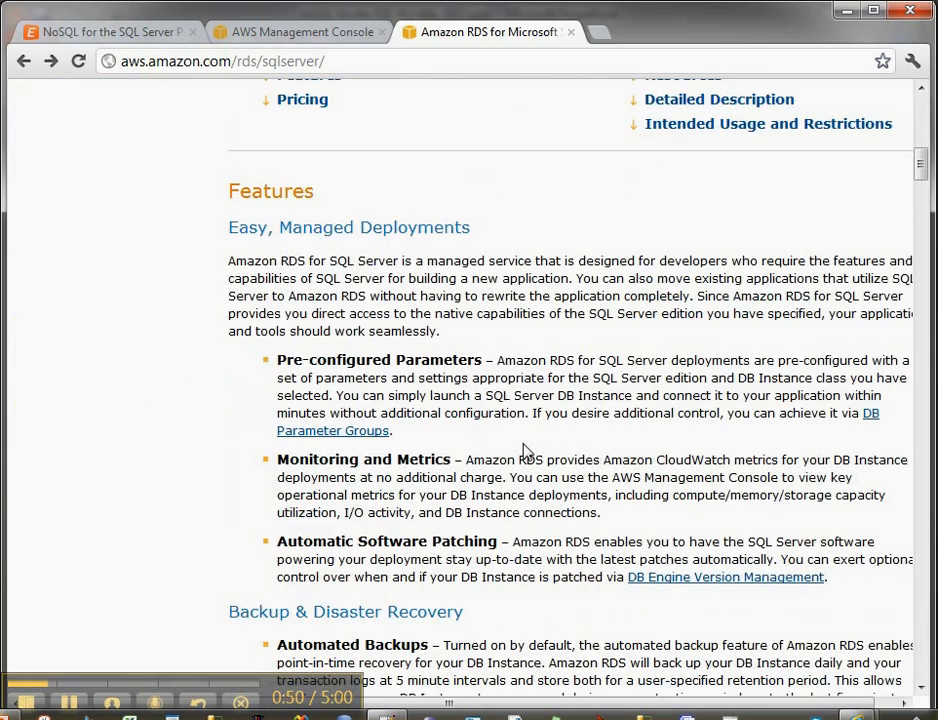
scroll(down, 3)
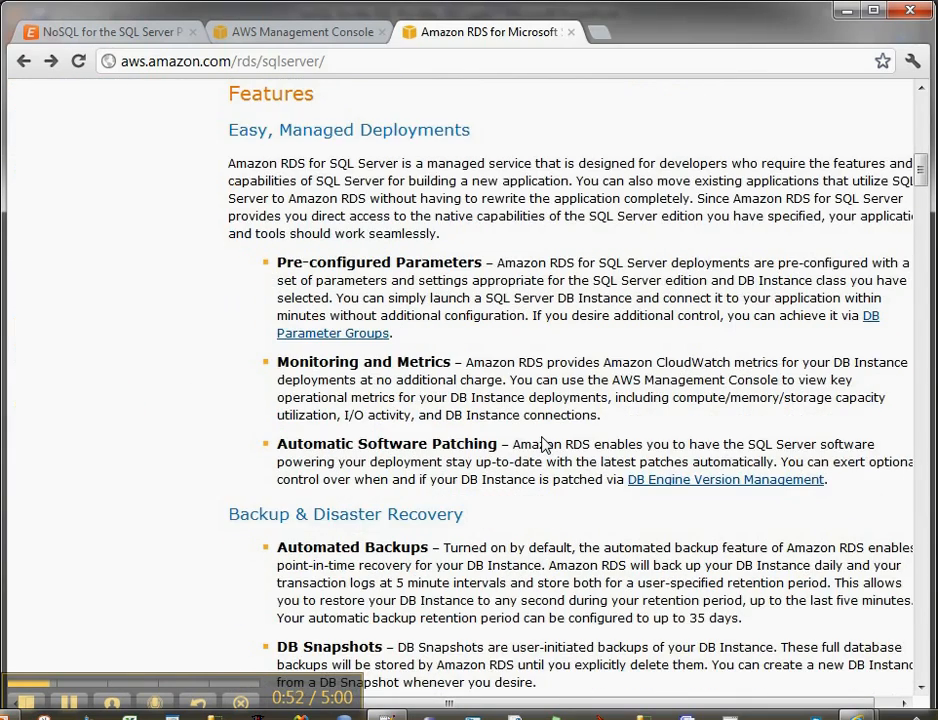
scroll(down, 3)
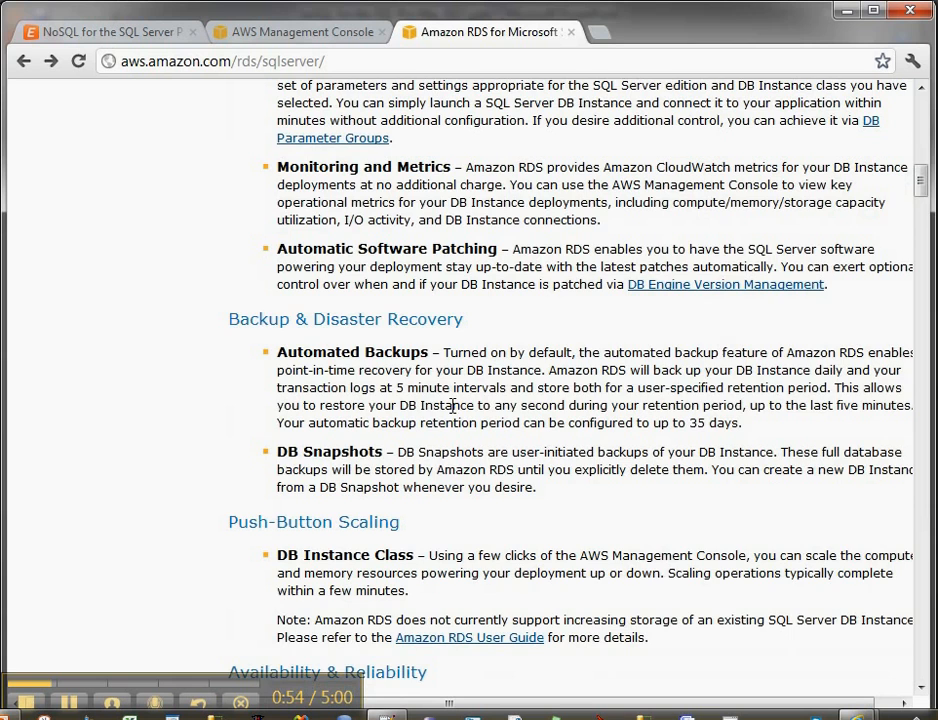
scroll(down, 3)
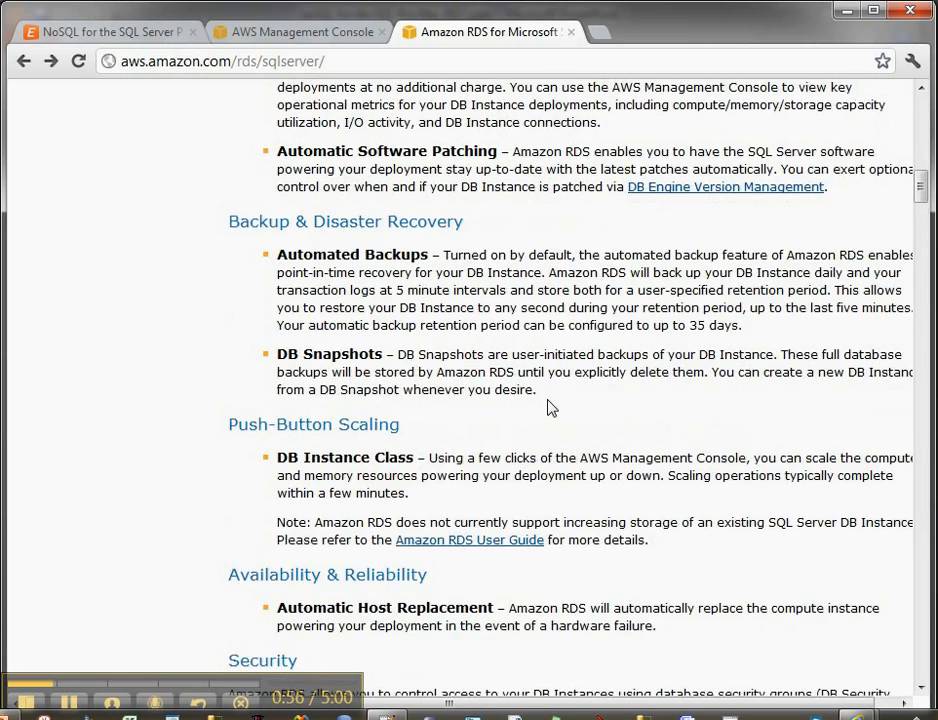
scroll(down, 3)
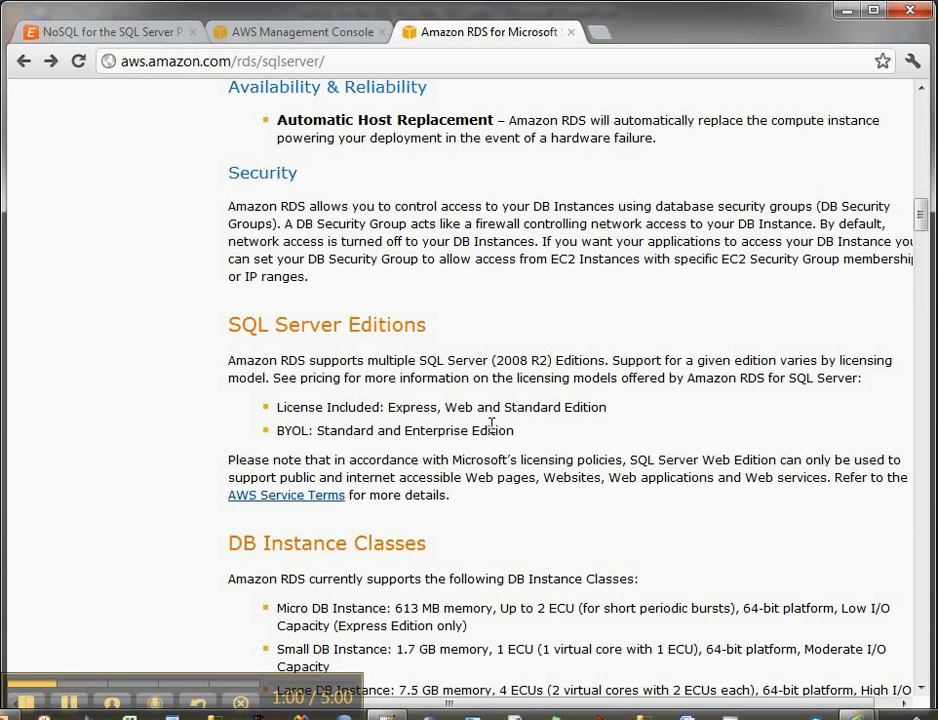
mouse_move(358, 448)
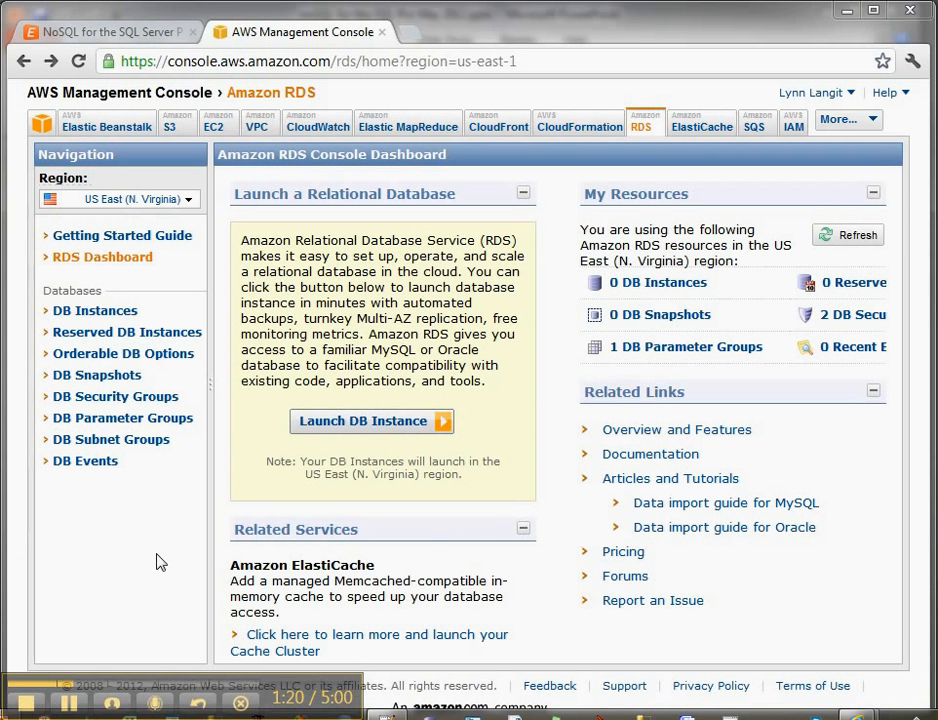
mouse_move(164, 556)
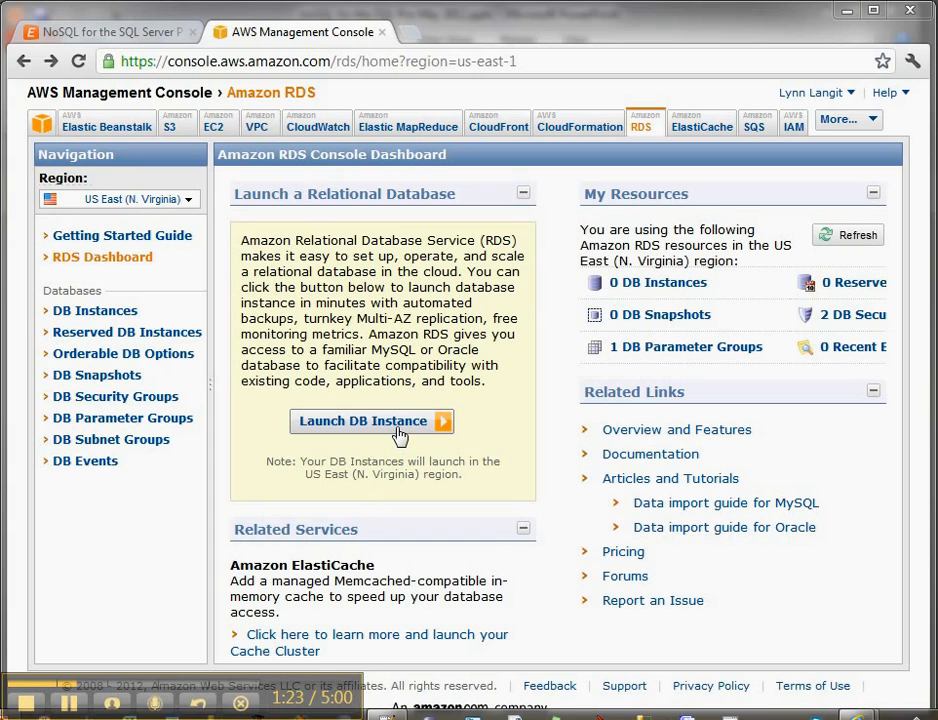
- Launch a new DB instance and select sqlserver-se (SQL Server Standard Edition) as the engine
click(372, 420)
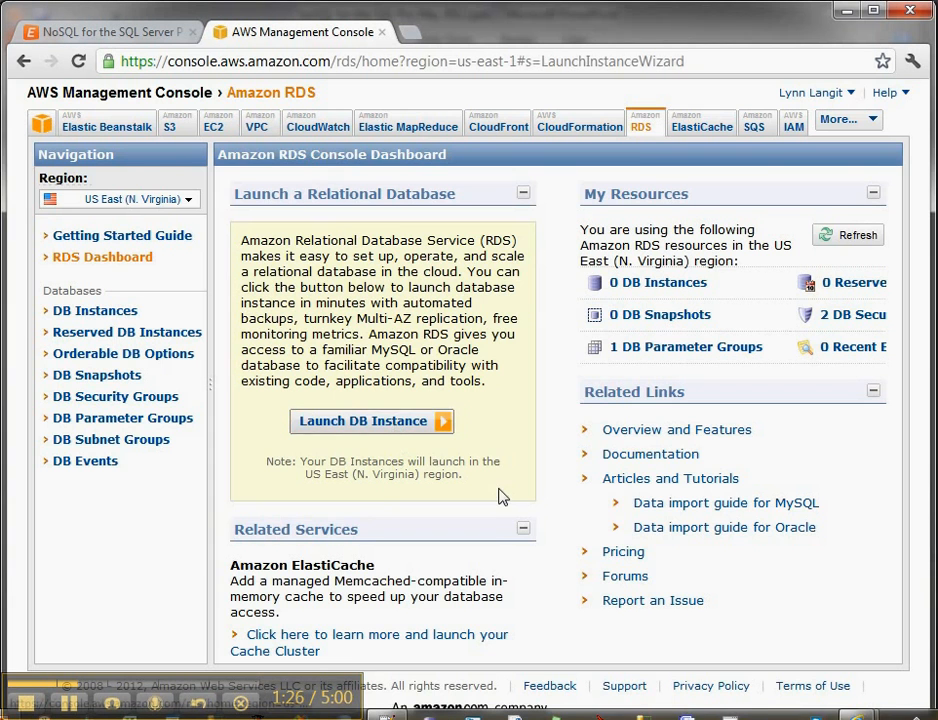
click(370, 420)
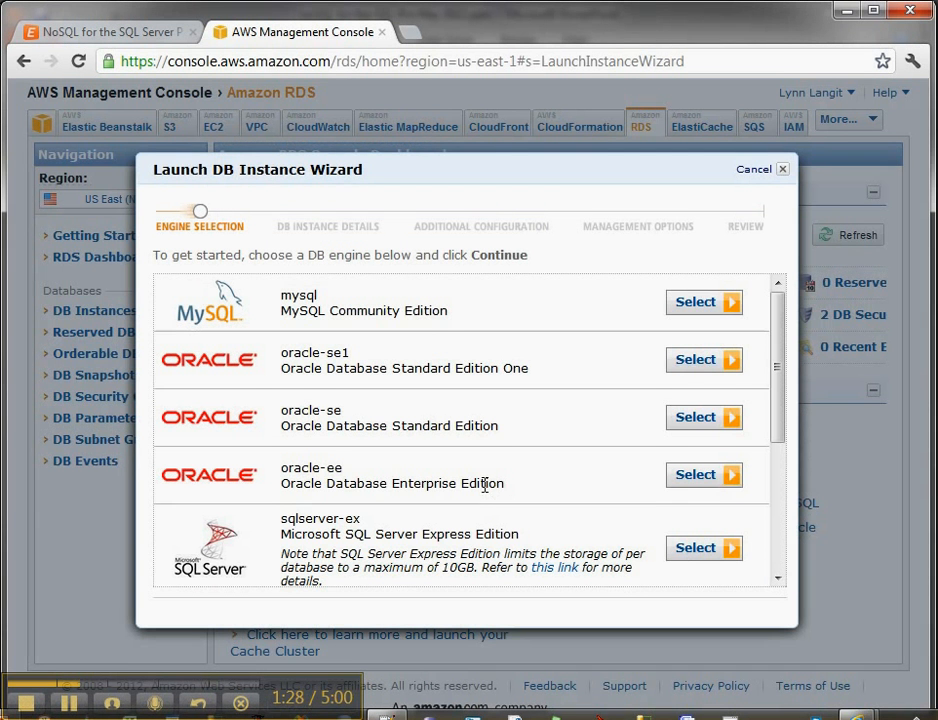
mouse_move(752, 364)
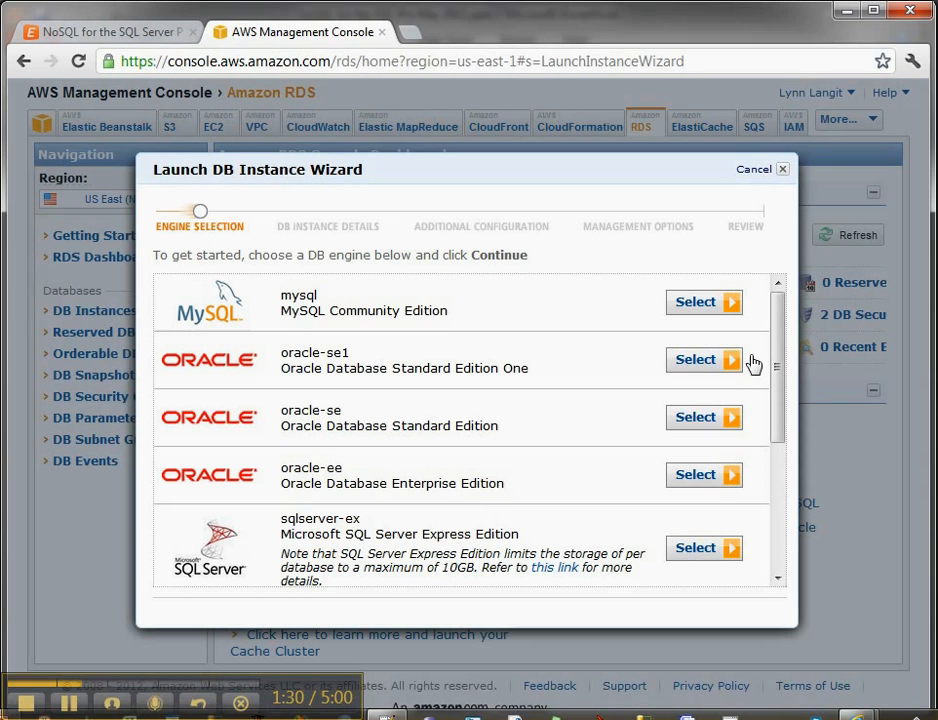
scroll(down, 3)
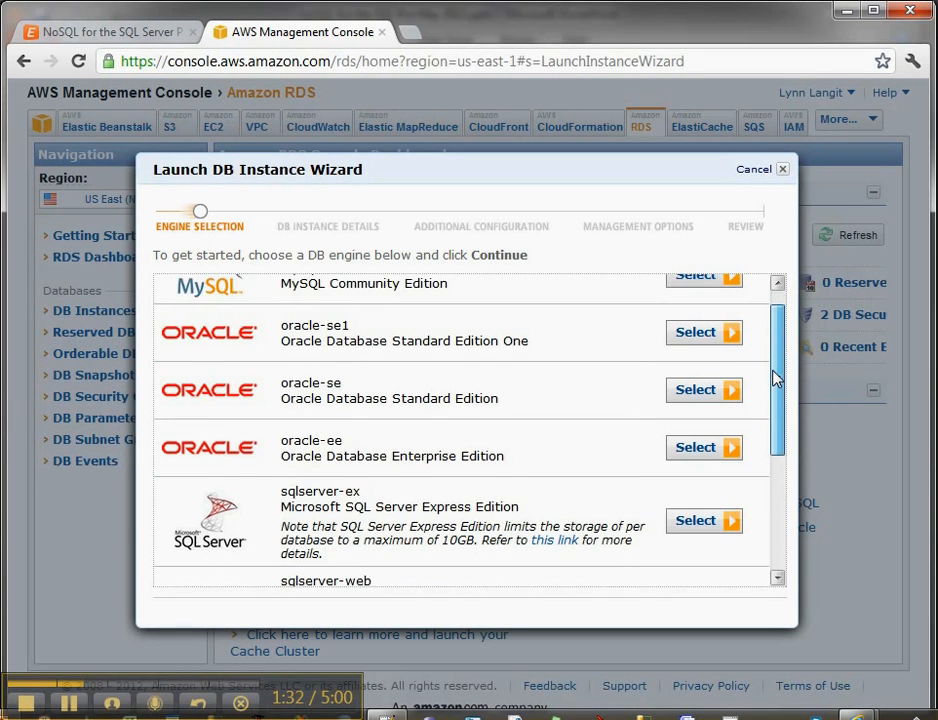
scroll(down, 3)
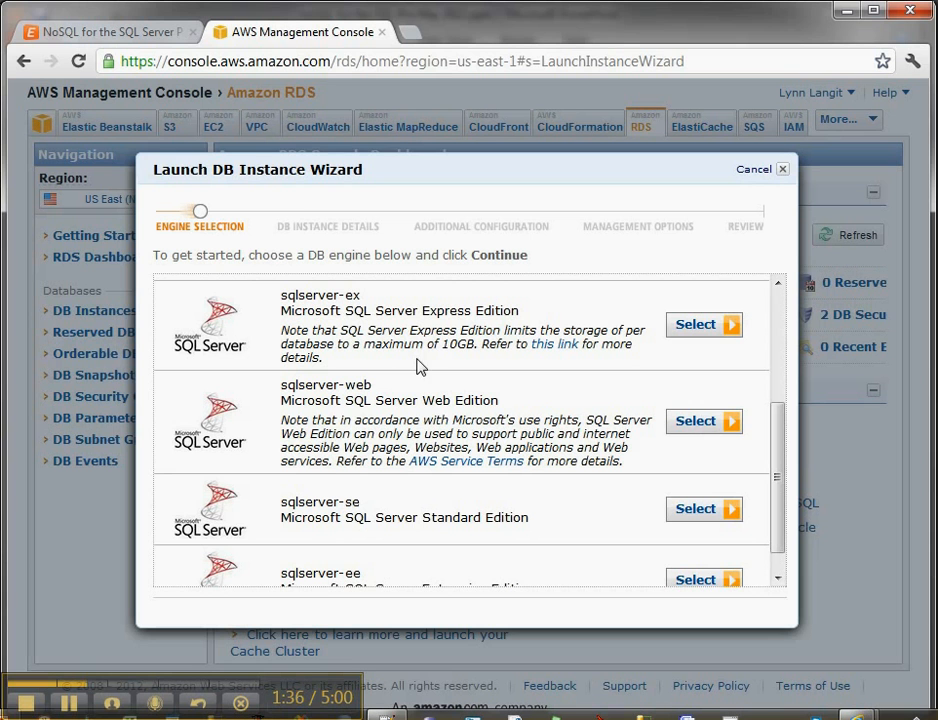
mouse_move(430, 448)
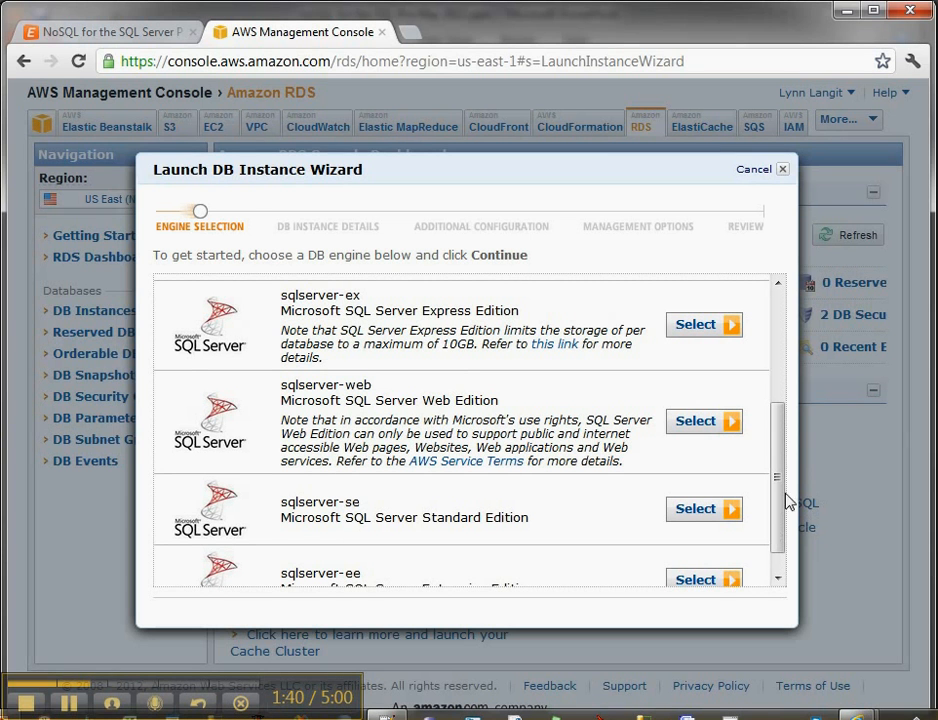
scroll(down, 3)
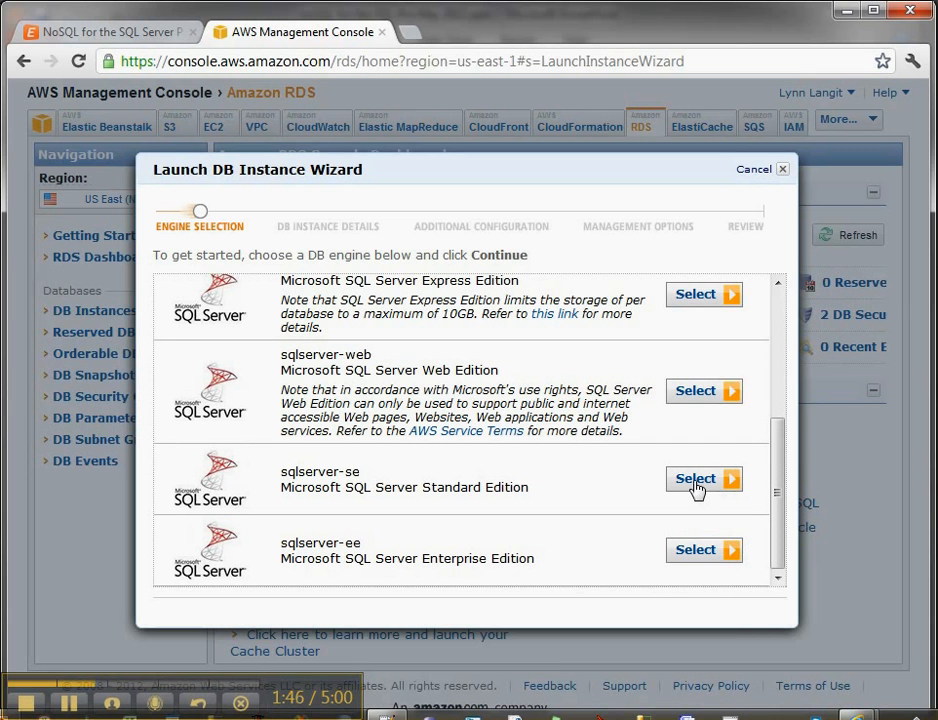
mouse_move(714, 488)
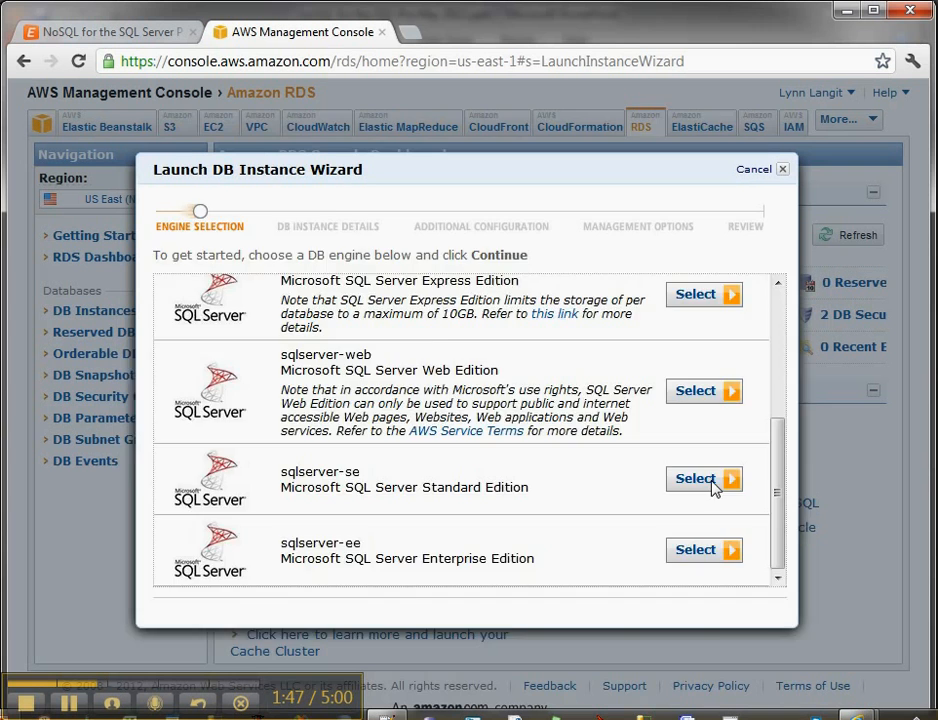
click(704, 480)
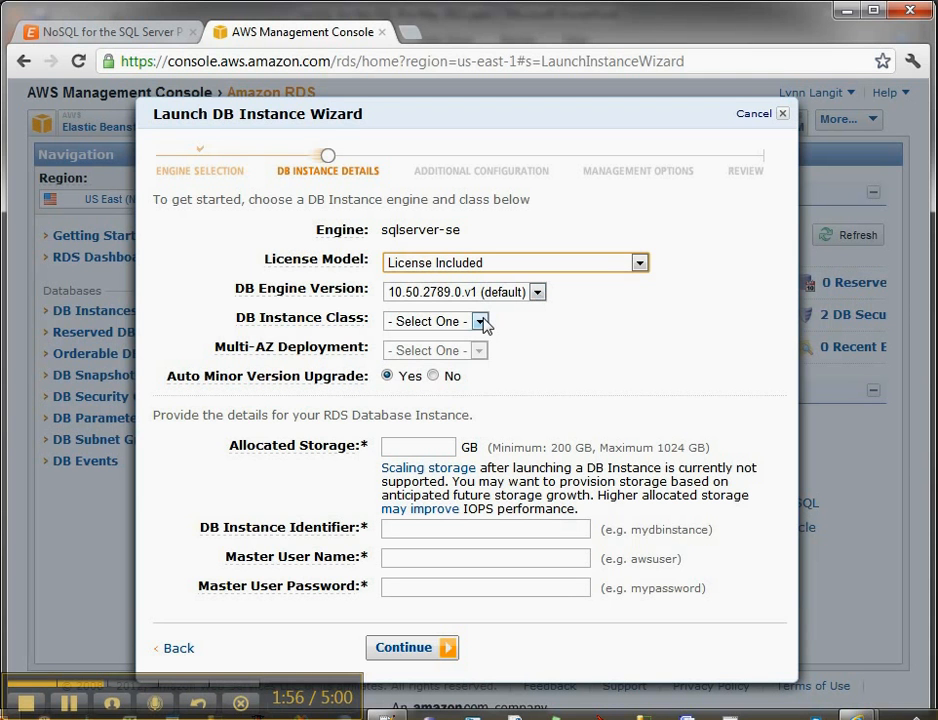
- Choose db.m1.large instance class with 500 GB storage and continue past the instance details
click(480, 322)
text(lynnlangitAWS)
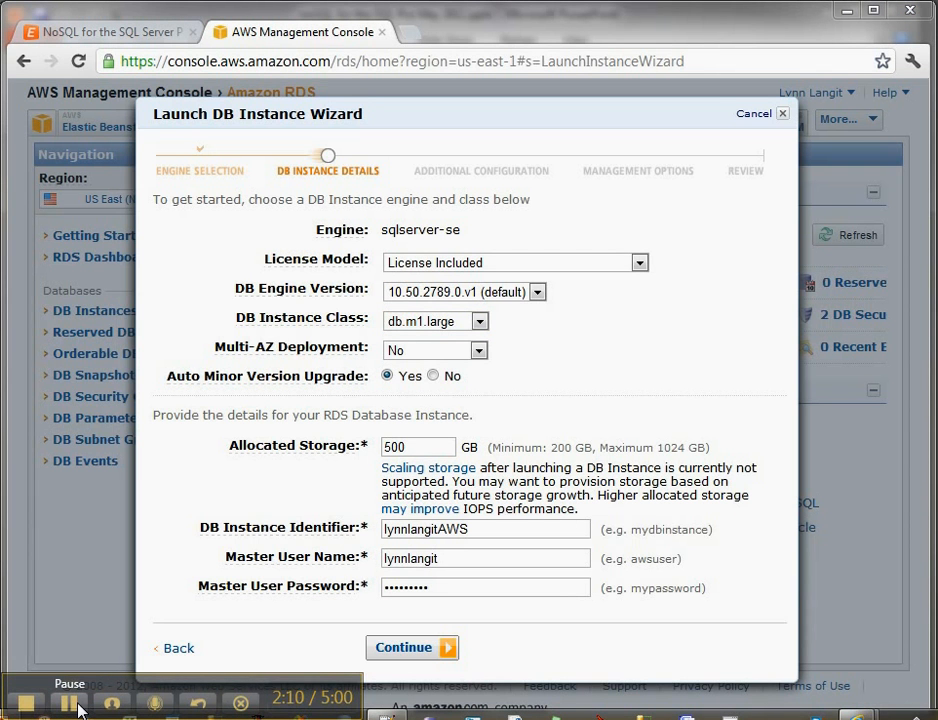
click(412, 648)
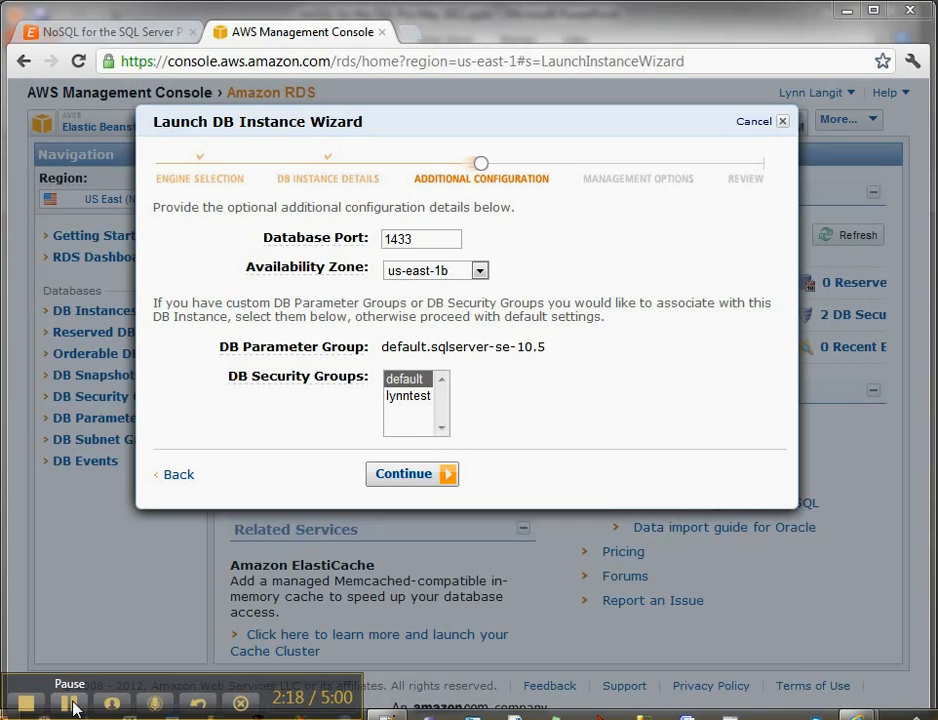
- Accept port 1433 and 1-day backups, review the settings, and launch the SQL Server DB instance
click(412, 472)
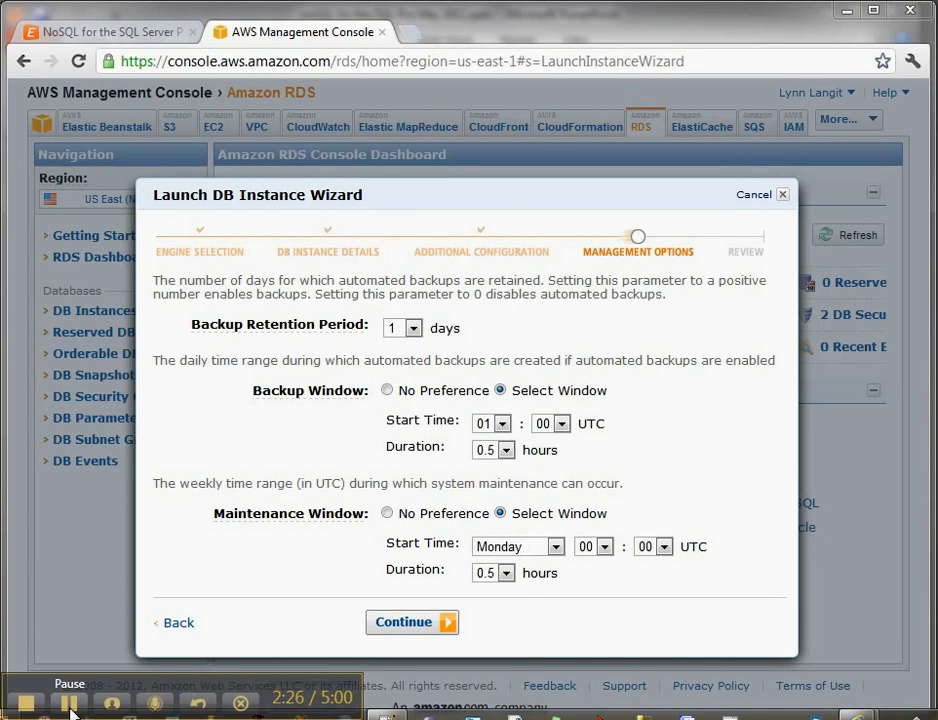
click(412, 620)
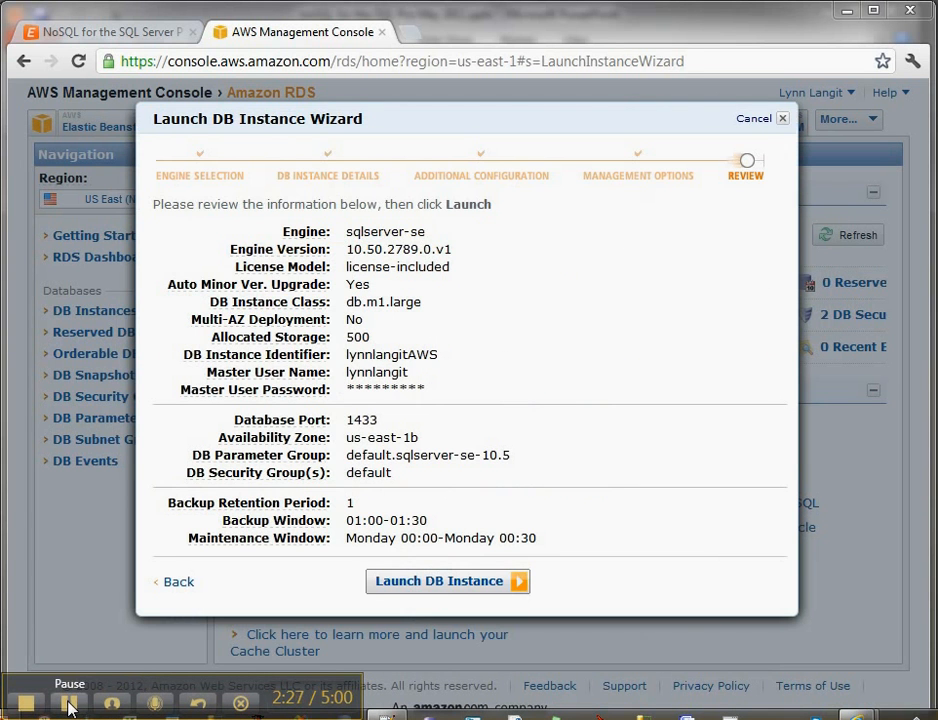
click(448, 580)
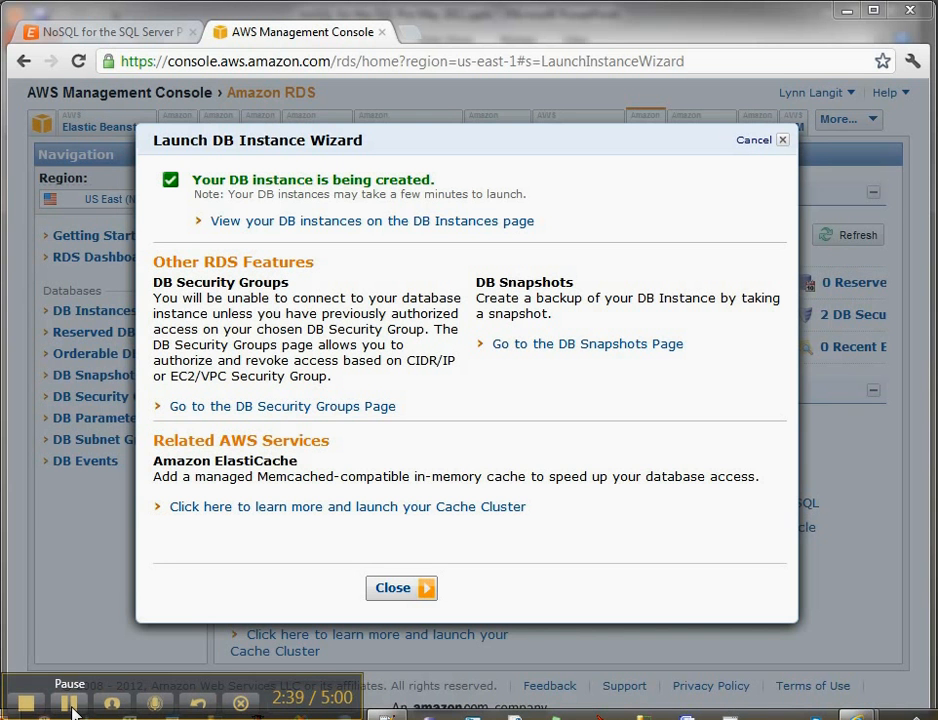
- Close the wizard, review the lynnlangitaws instance details, and switch to the DBA tasks documentation
click(400, 588)
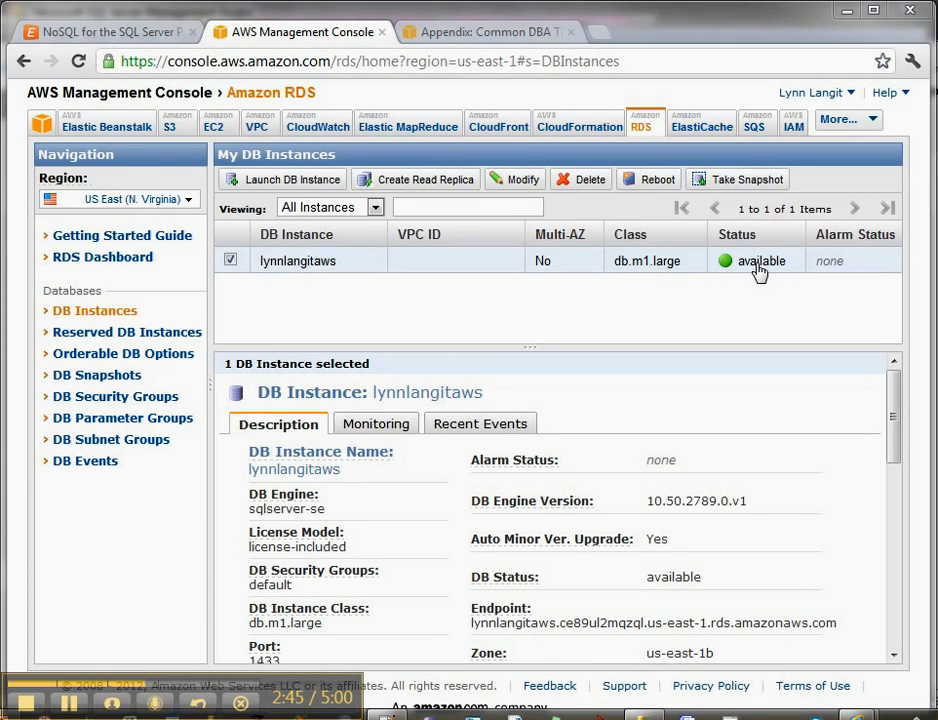
mouse_move(872, 428)
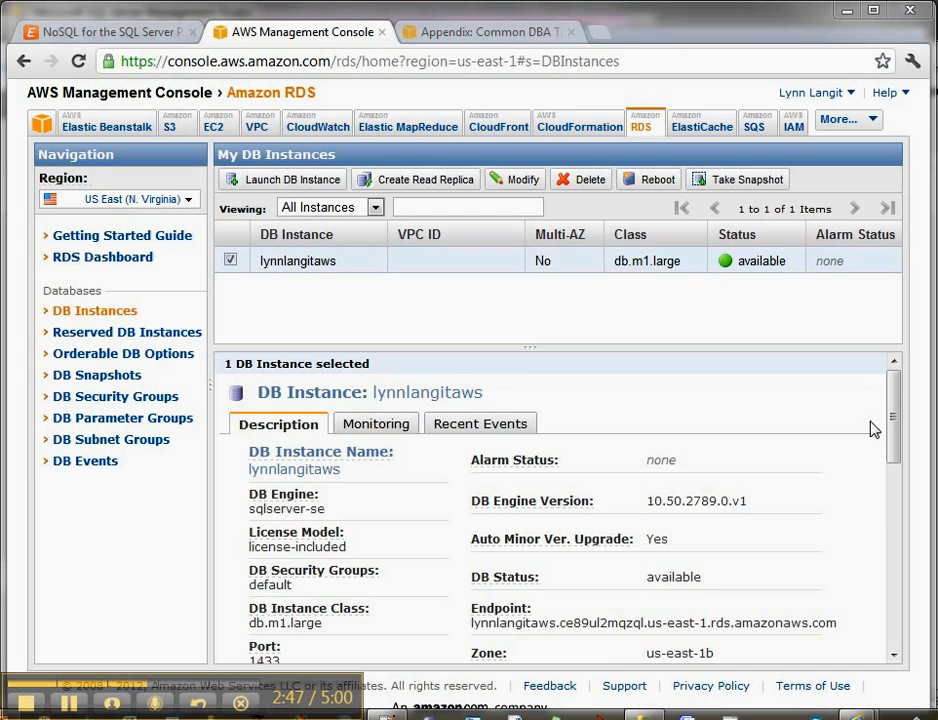
scroll(down, 3)
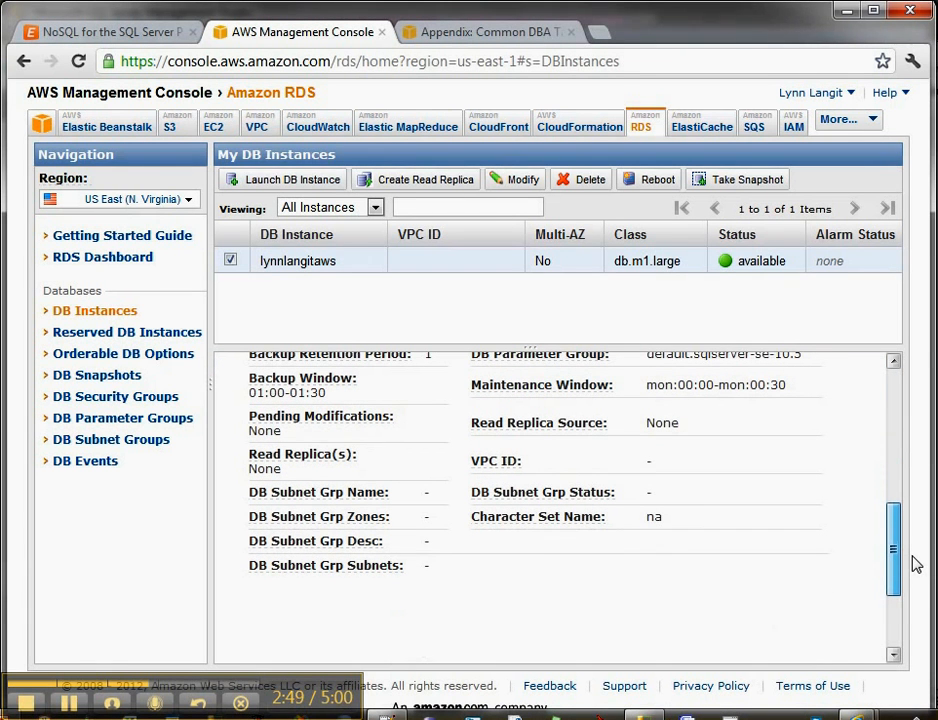
mouse_move(184, 500)
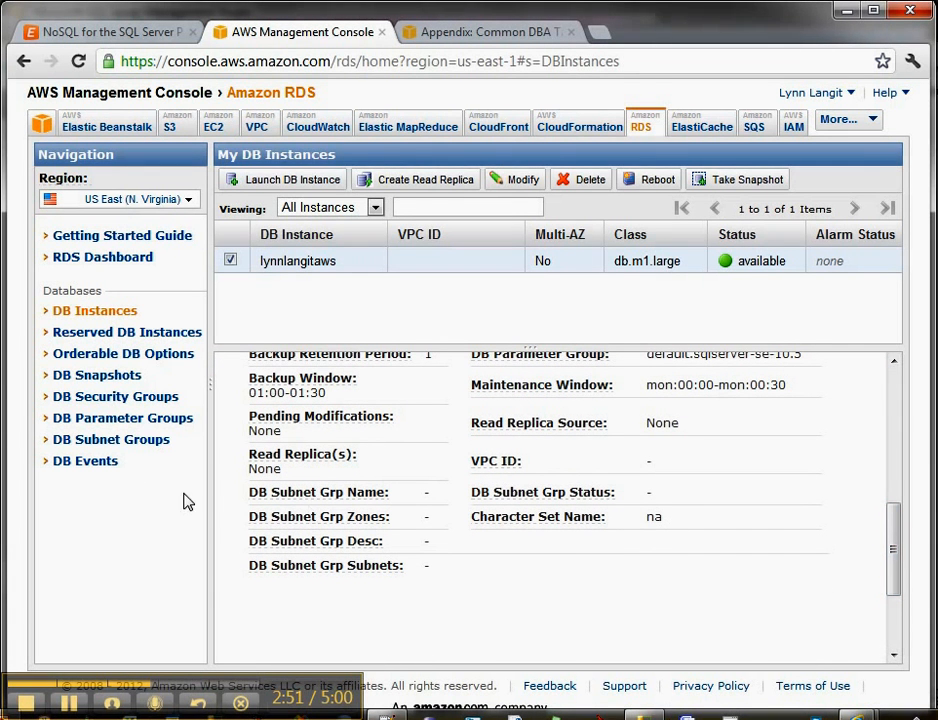
mouse_move(104, 408)
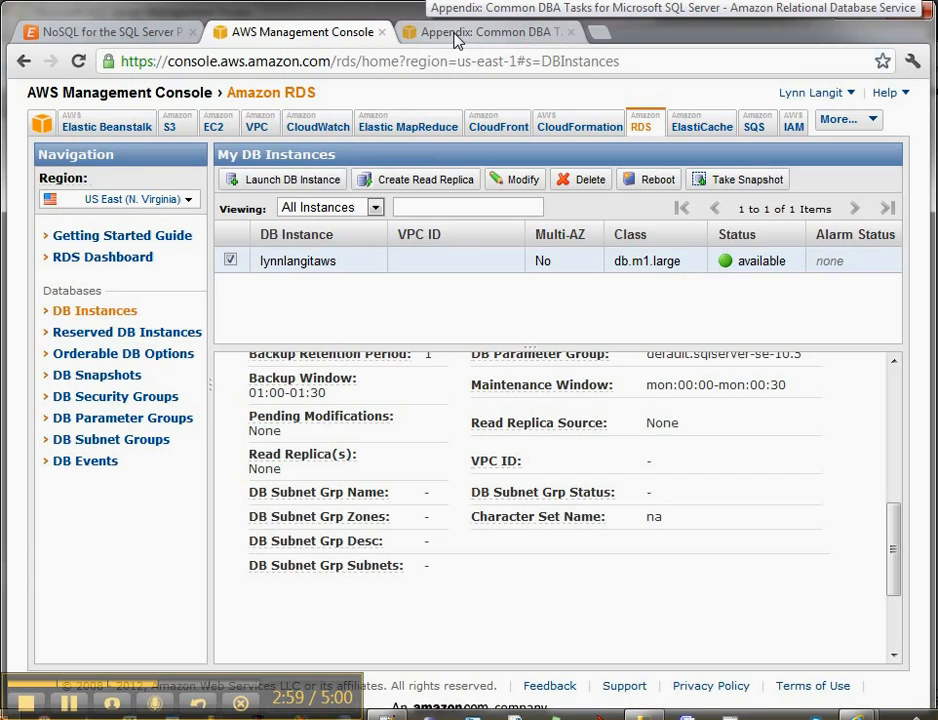
click(496, 32)
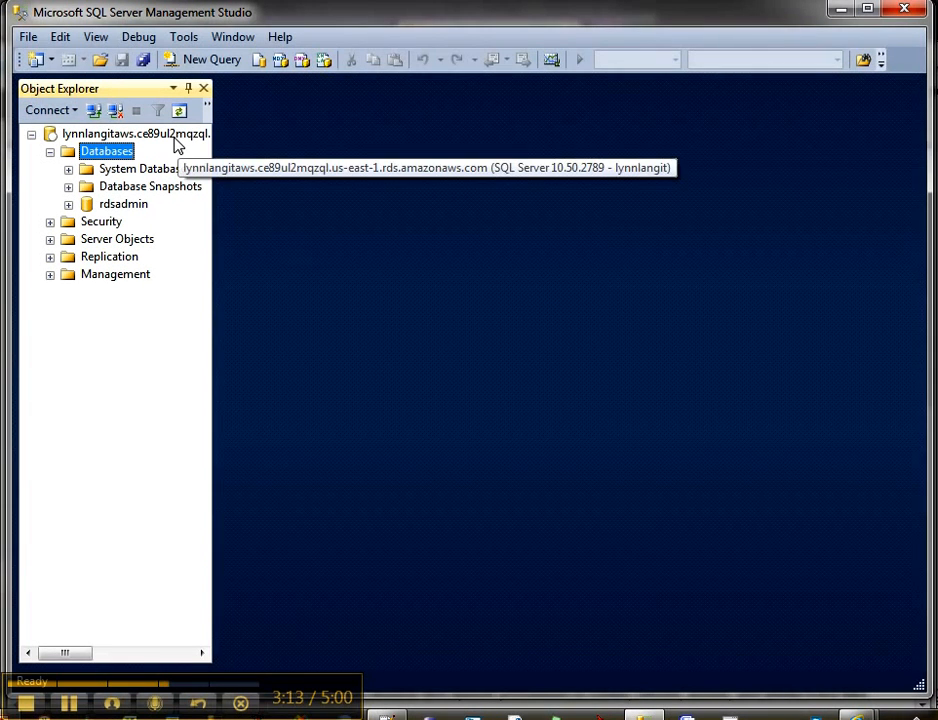
mouse_move(112, 228)
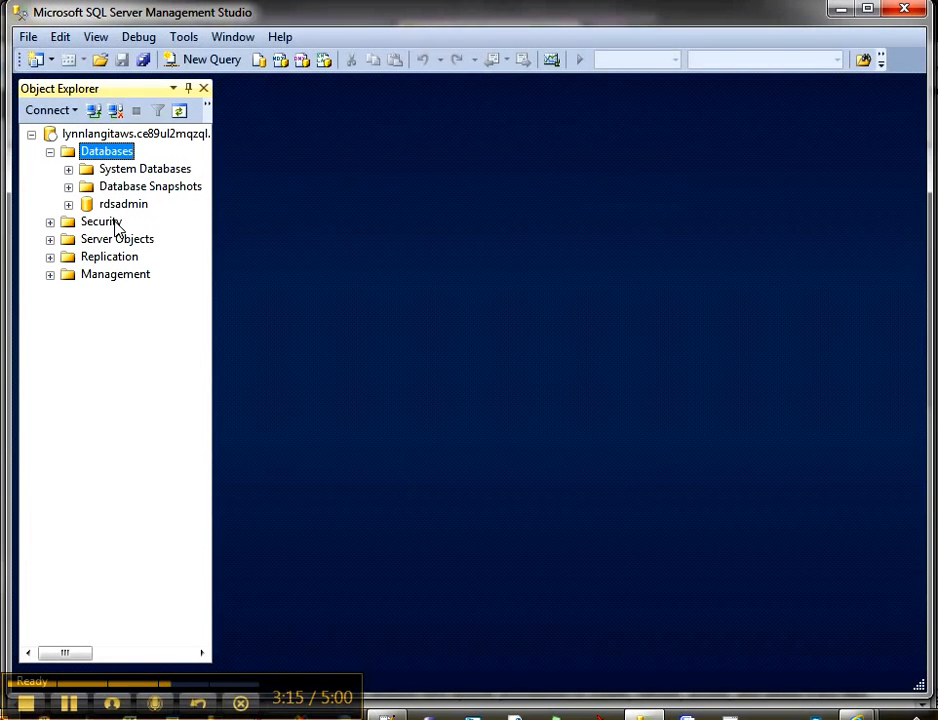
- Create a new database named TestLynn on the RDS server from Object Explorer
right_click(108, 152)
text(T)
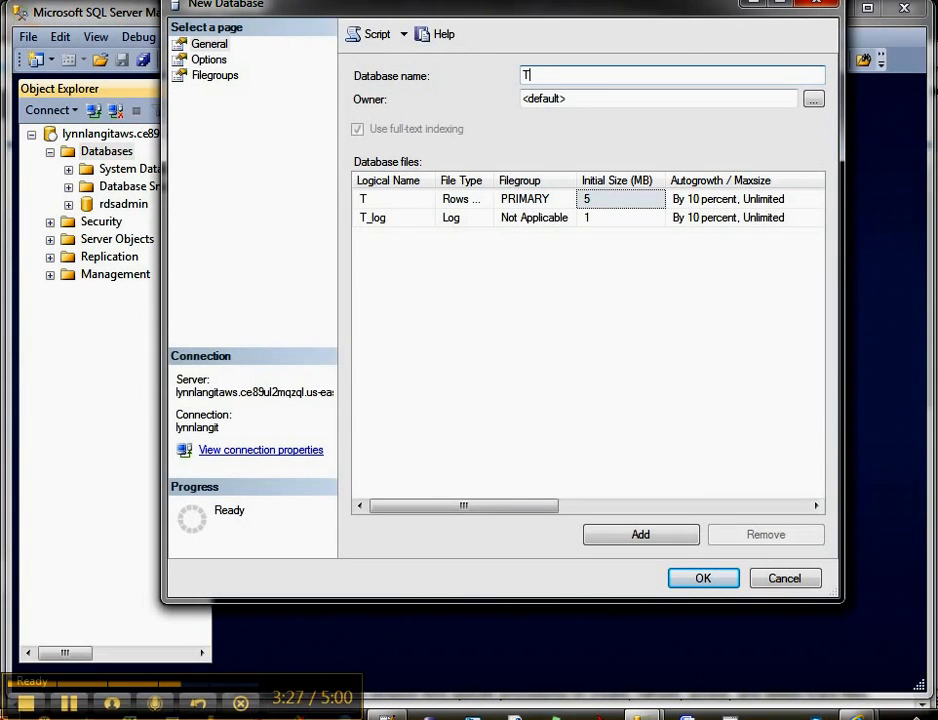
text(estLynn)
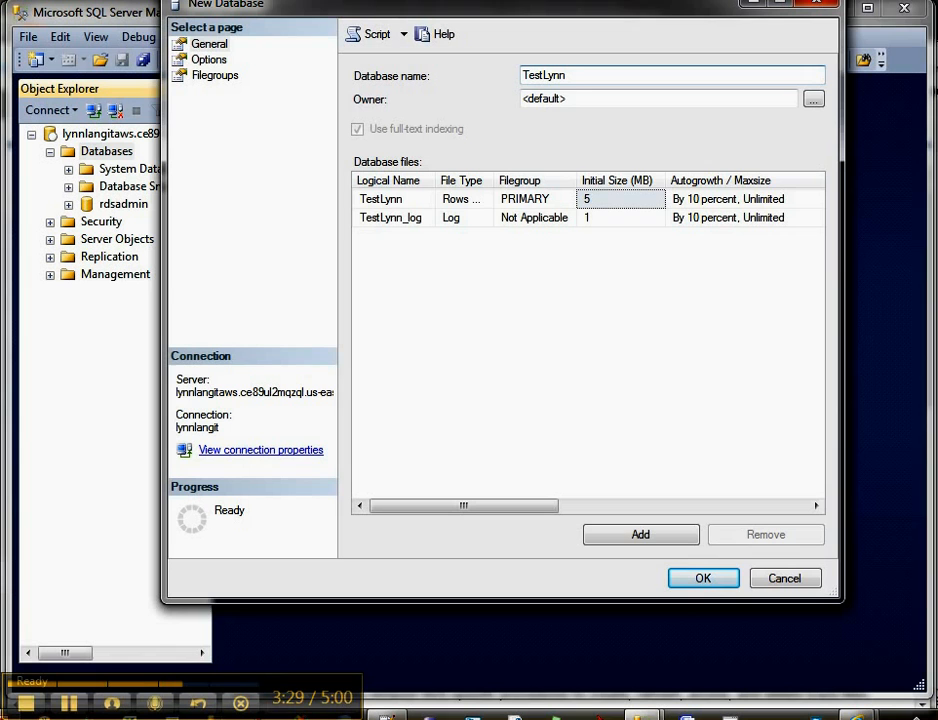
click(704, 576)
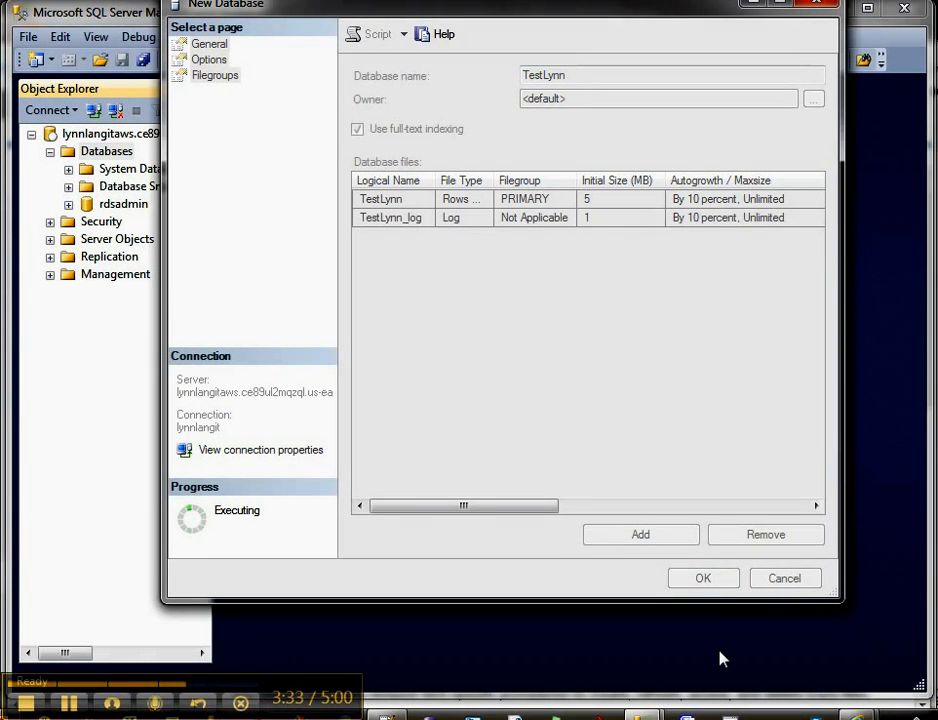
click(704, 576)
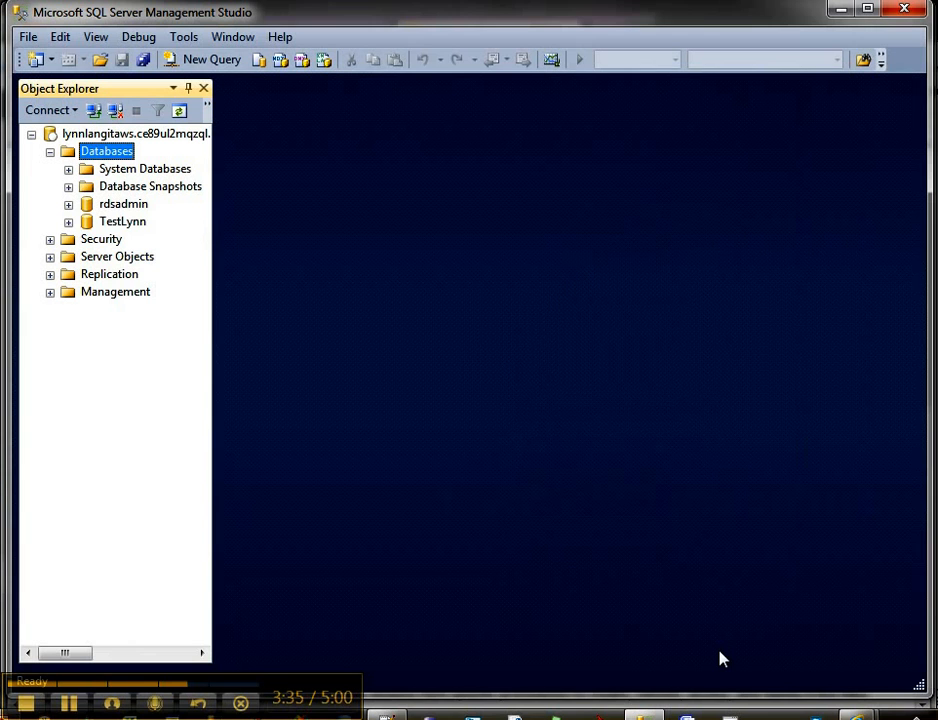
- Expand the TestLynn database and start designing a new empty table
click(68, 220)
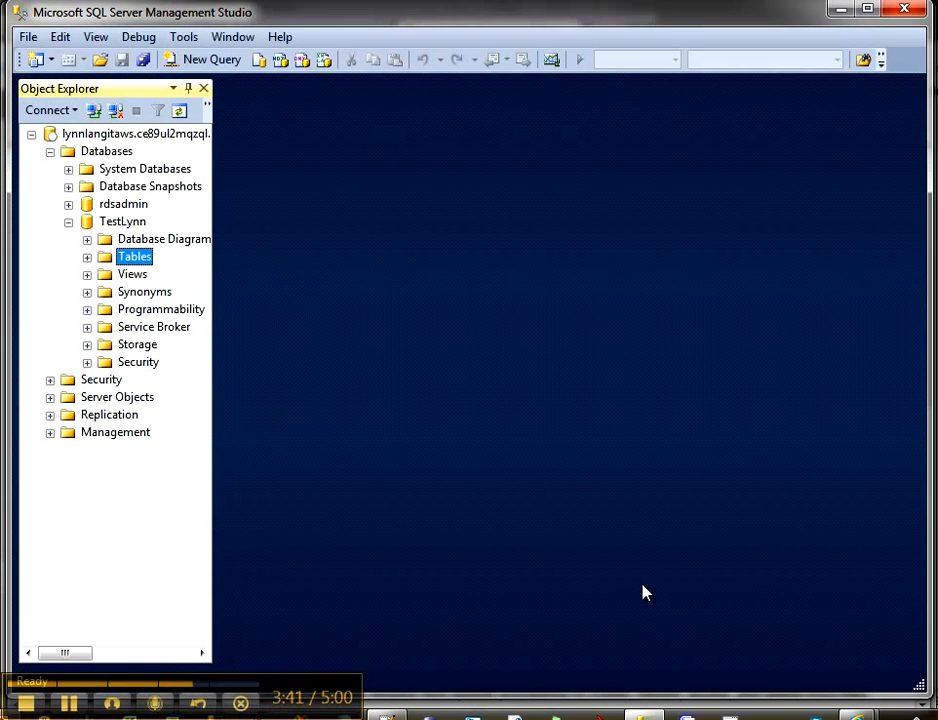
mouse_move(636, 590)
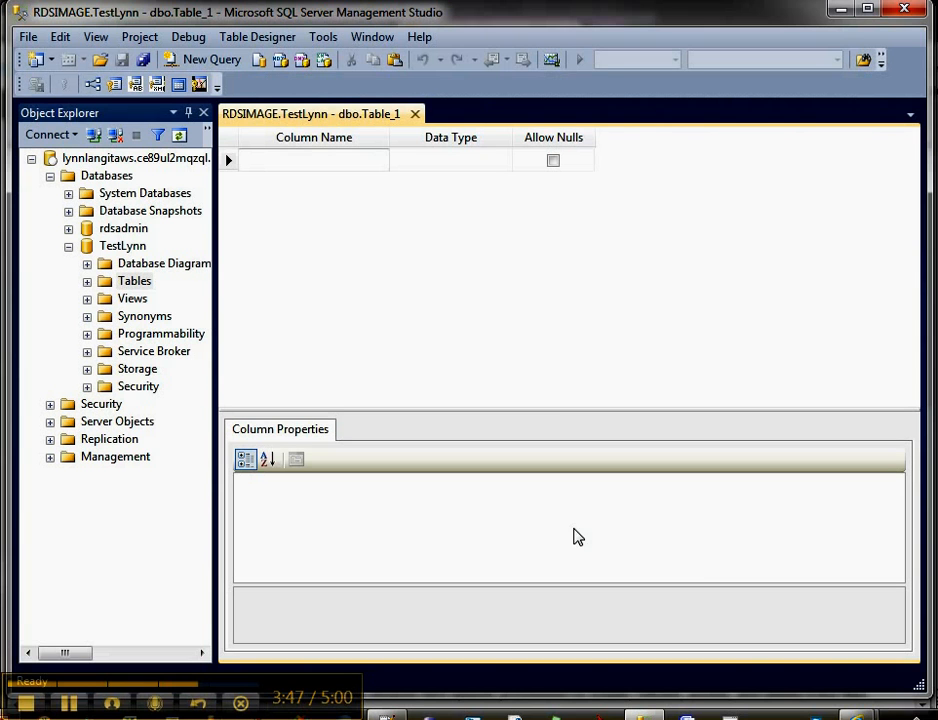
click(312, 160)
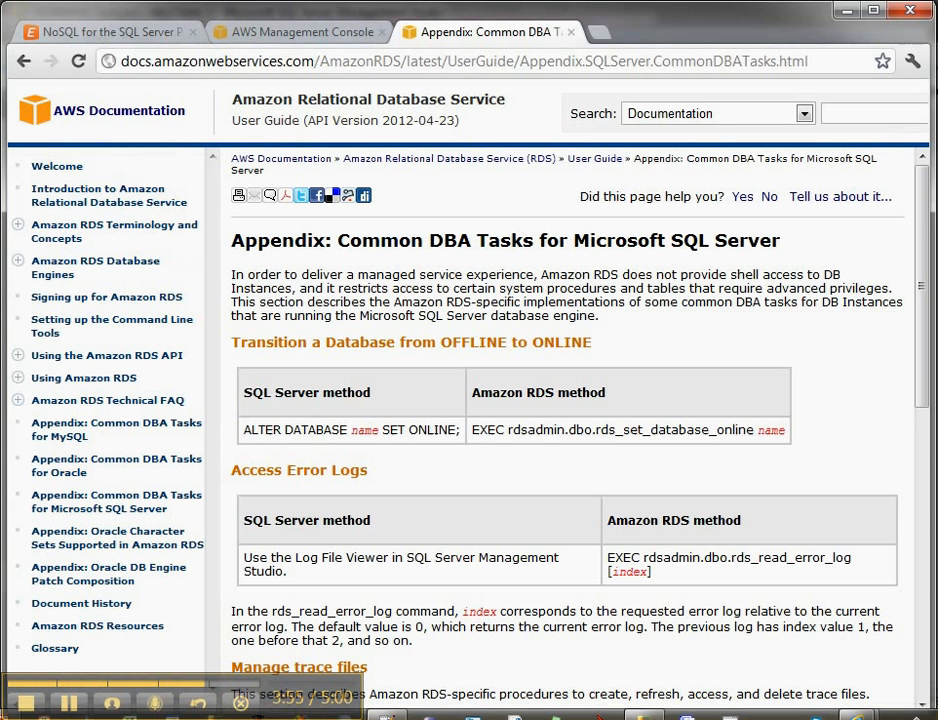
mouse_move(324, 48)
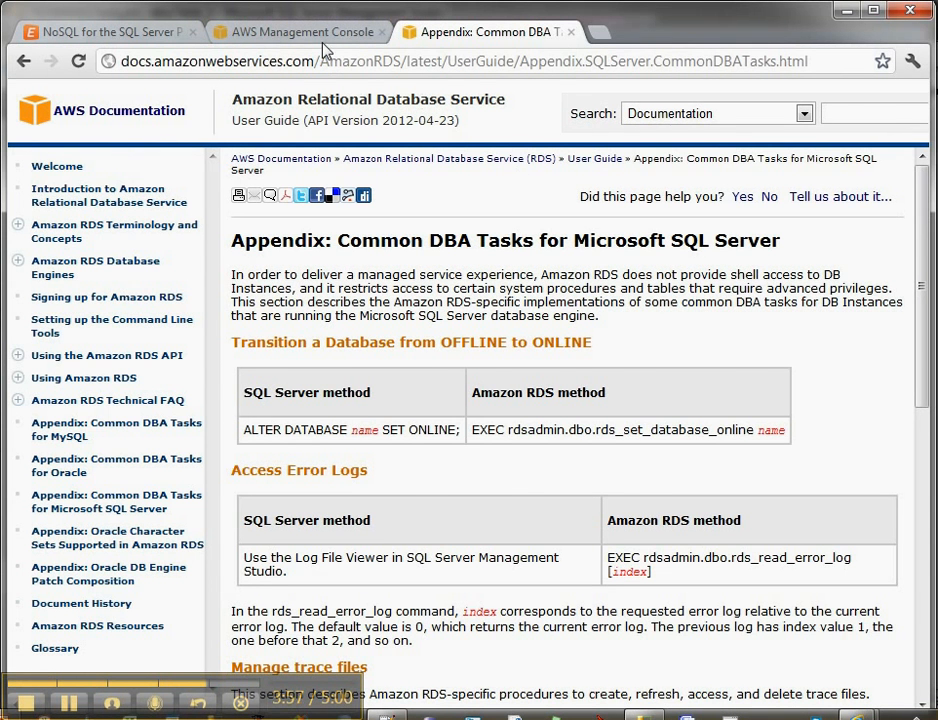
- Return from the Common DBA Tasks appendix to the RDS DB Instances page
click(318, 32)
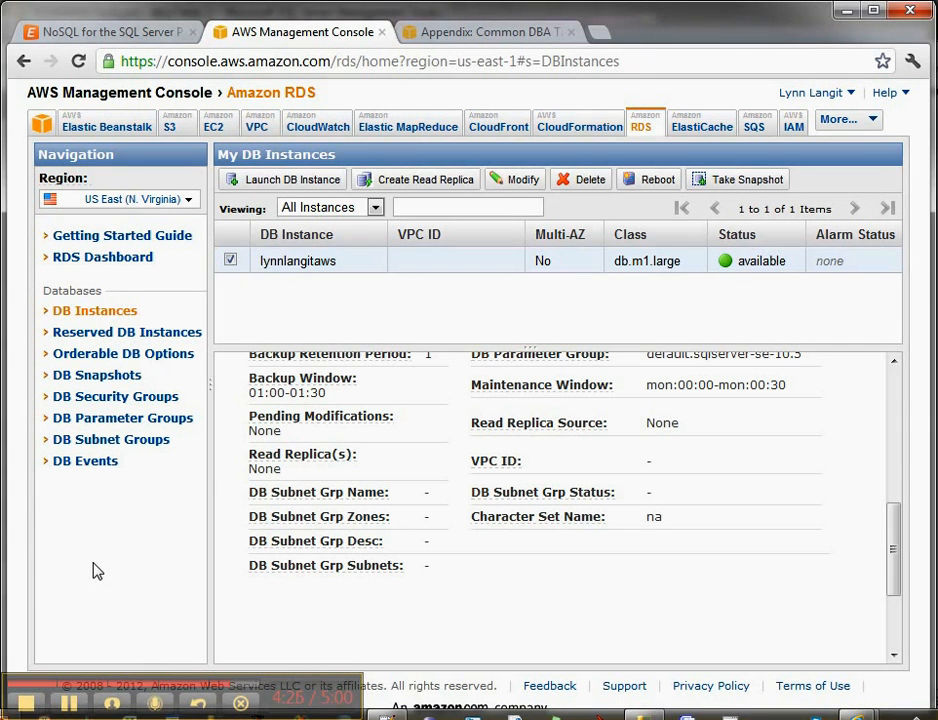
- Show the Eventbrite page for the NoSQL for the SQL Server Professional event
click(110, 24)
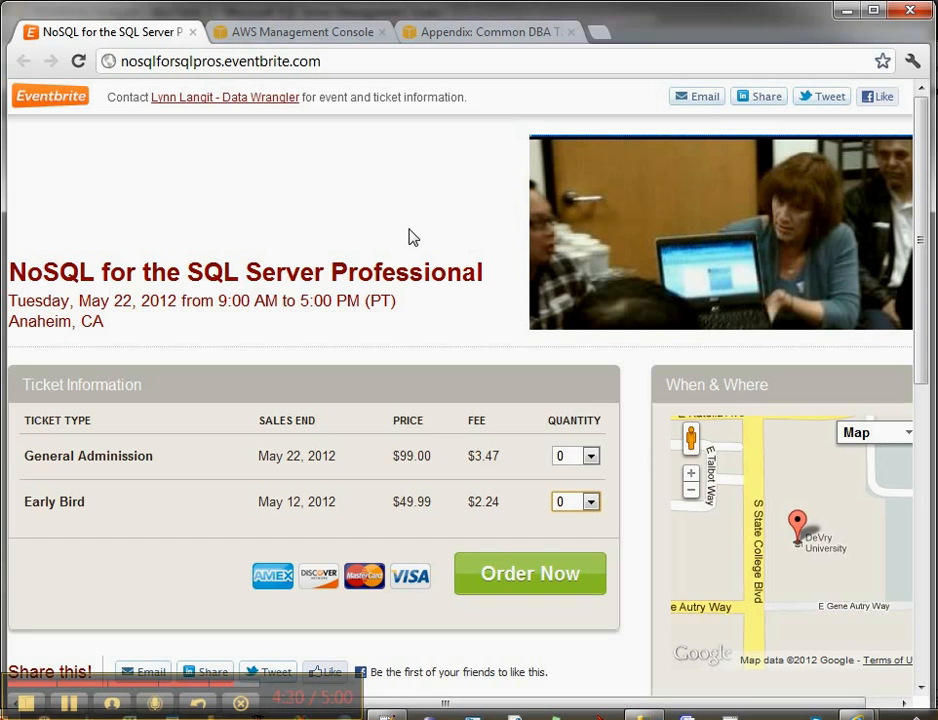
mouse_move(132, 616)
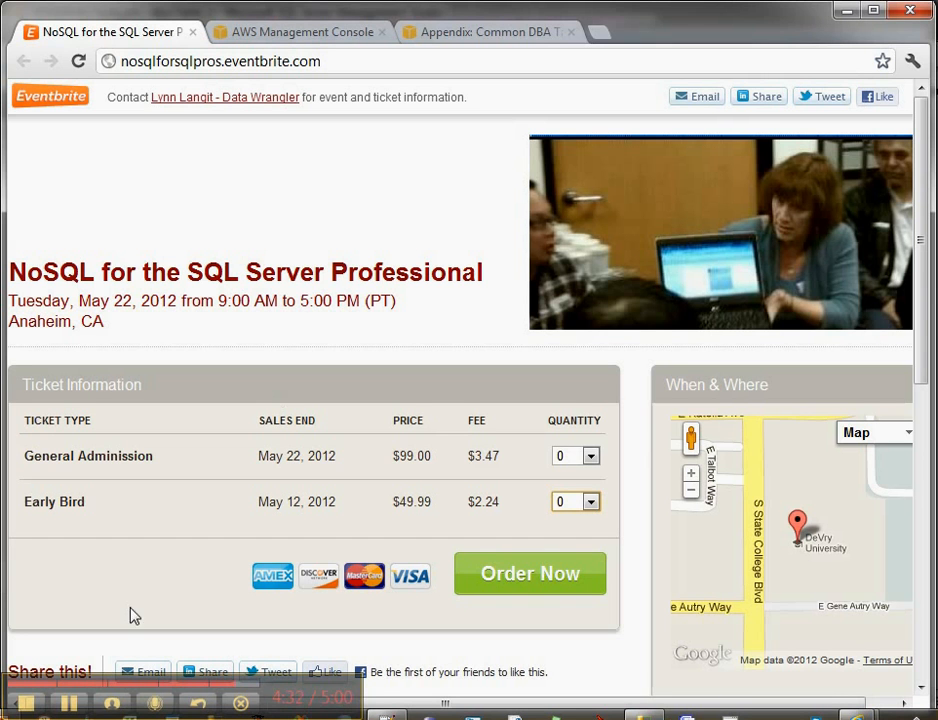